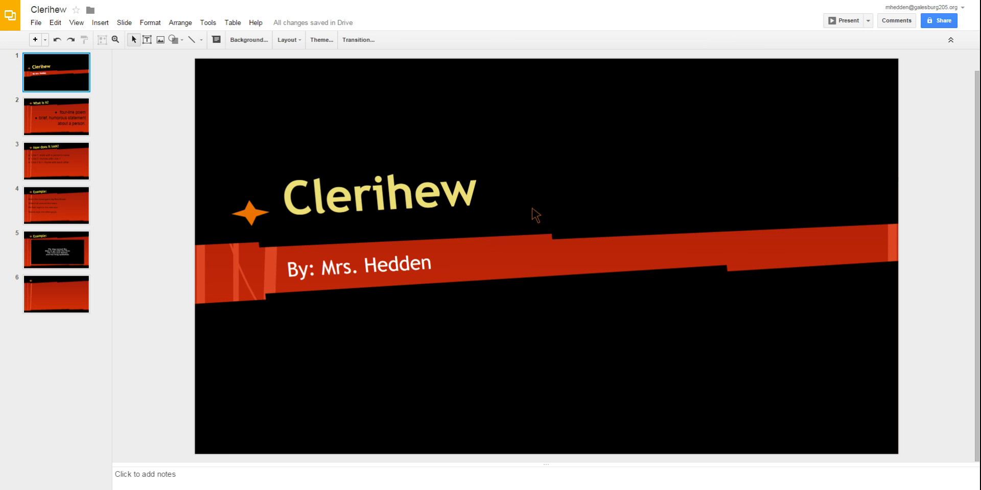
mouse_move(84, 125)
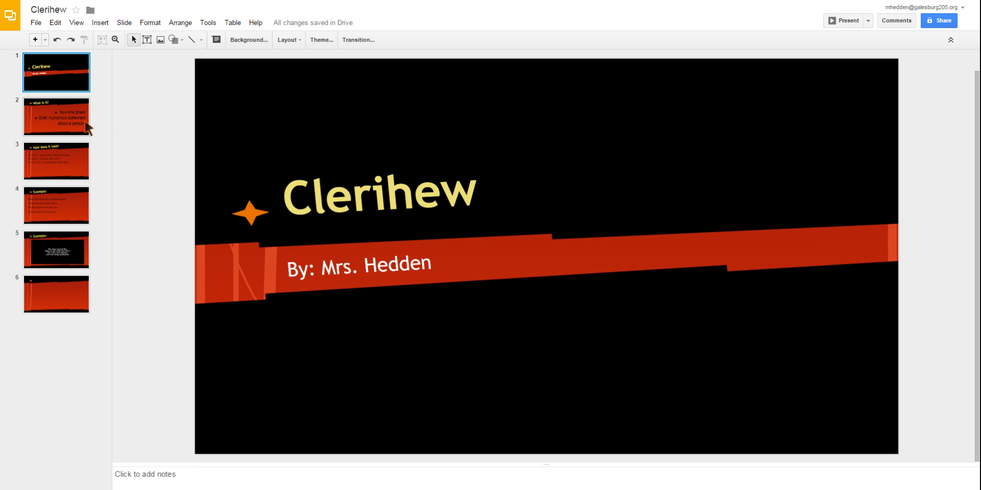
Step: Step through the 'What is it?' and 'How does it look?' slides to the Bob Brown example
left_click(56, 117)
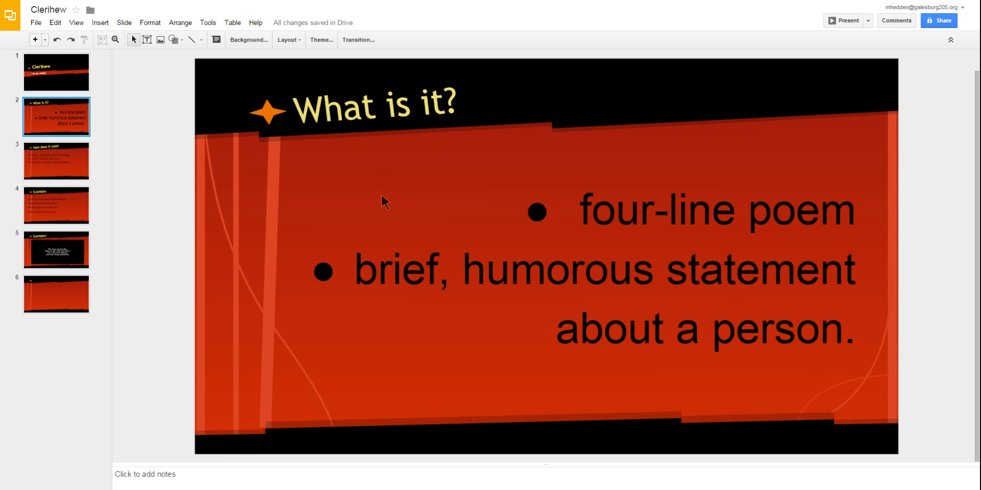
left_click(56, 160)
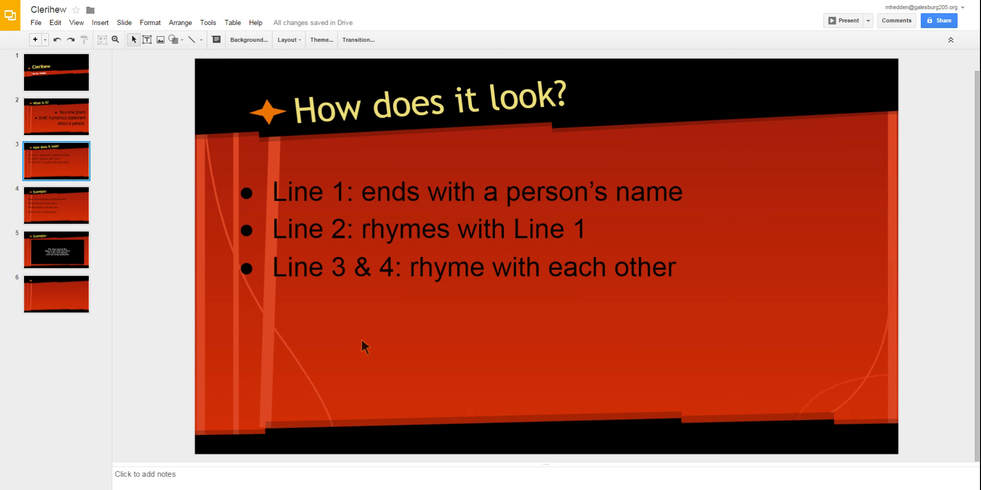
left_click(55, 205)
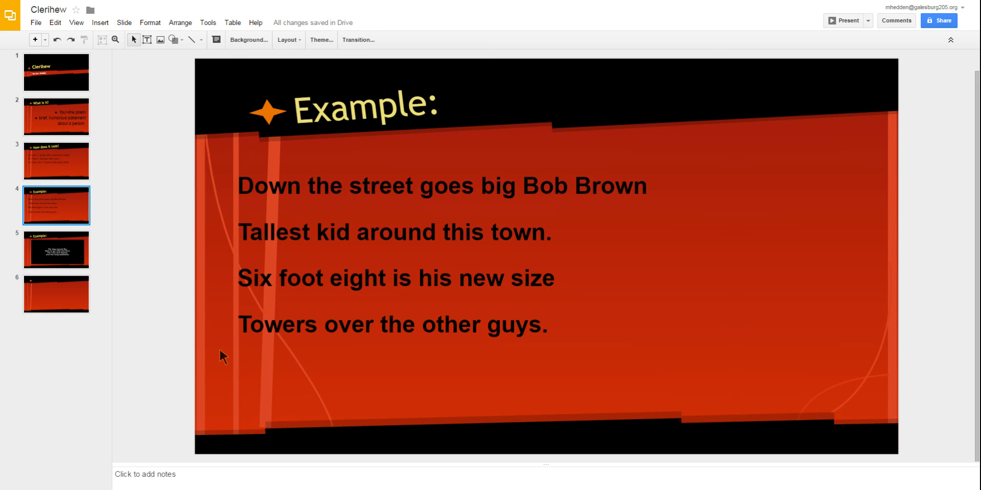
mouse_move(243, 359)
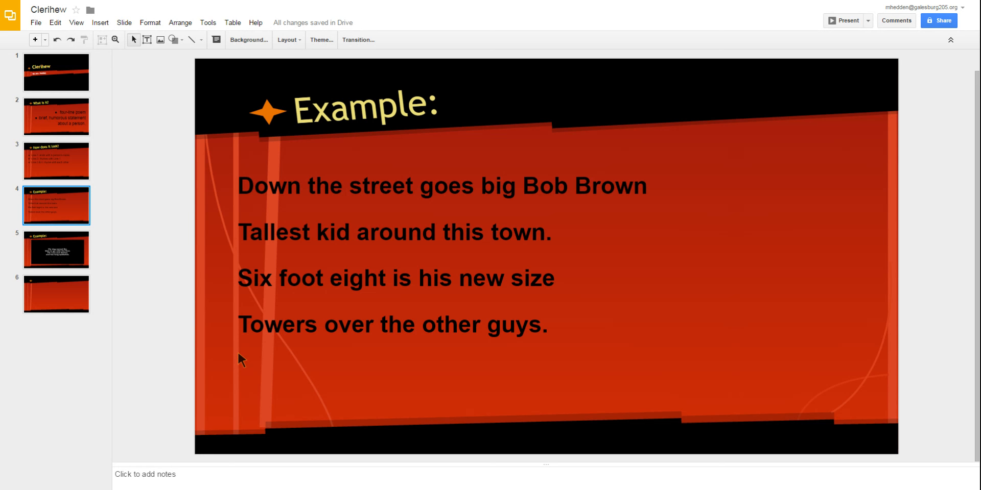
mouse_move(617, 210)
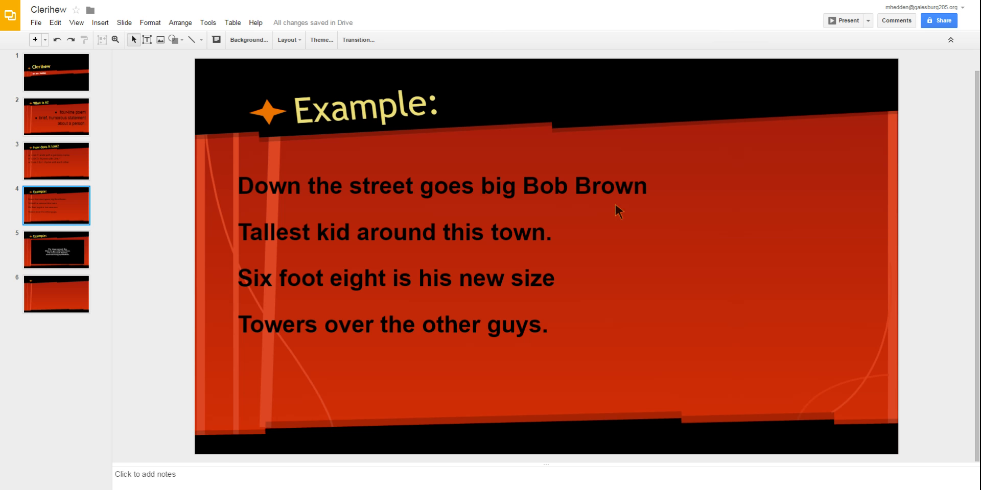
mouse_move(601, 220)
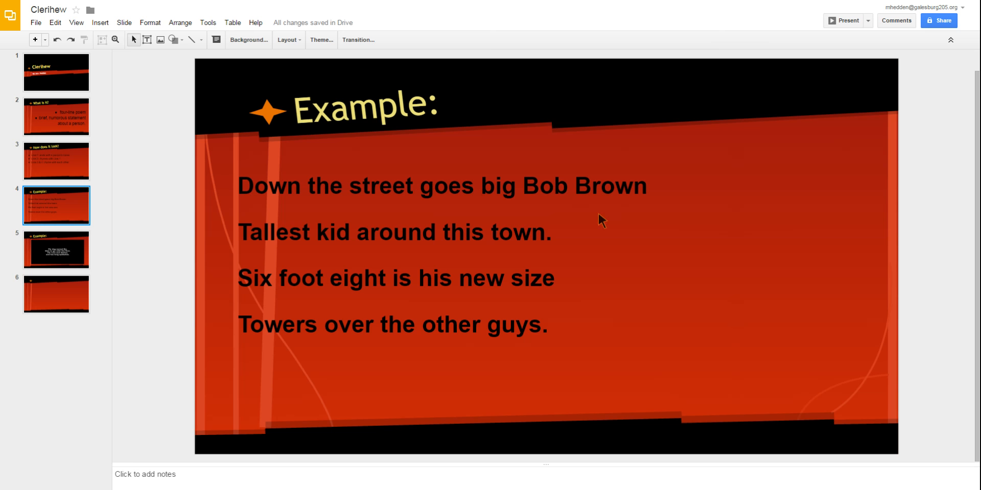
mouse_move(67, 259)
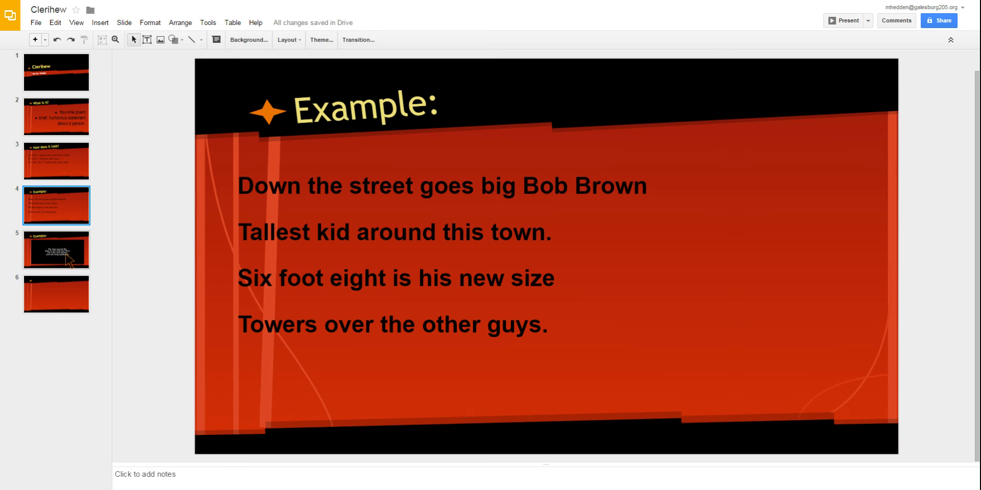
Step: Open slide 5, the second 'Example:' slide with the poem about Bo the dog
left_click(55, 249)
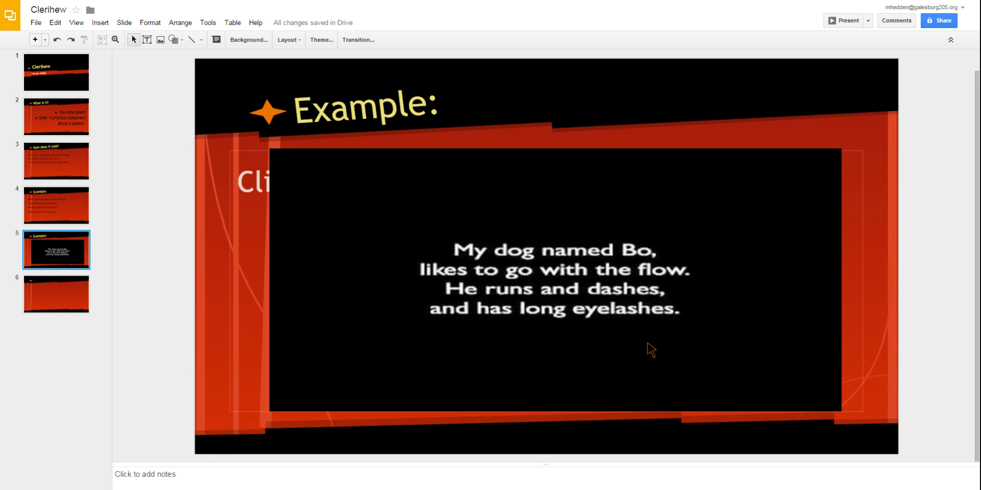
mouse_move(657, 267)
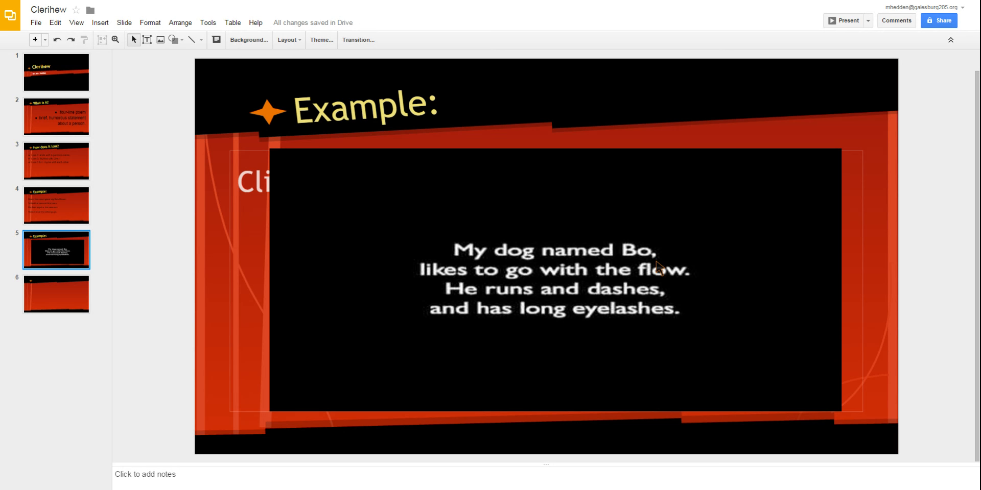
mouse_move(724, 296)
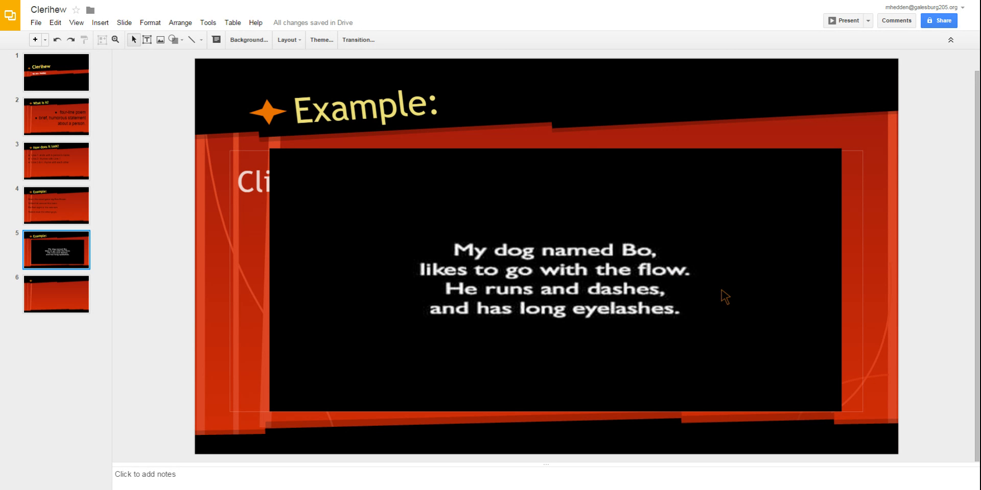